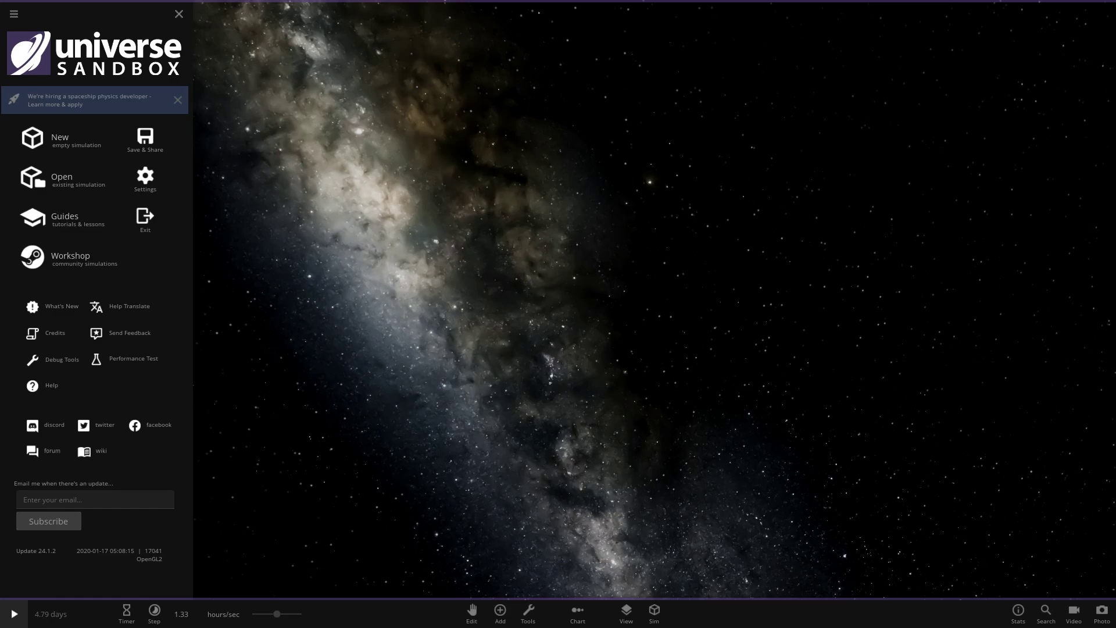
# Step: Close the main menu panel, leaving the empty paused starfield simulation
pyautogui.click(179, 14)
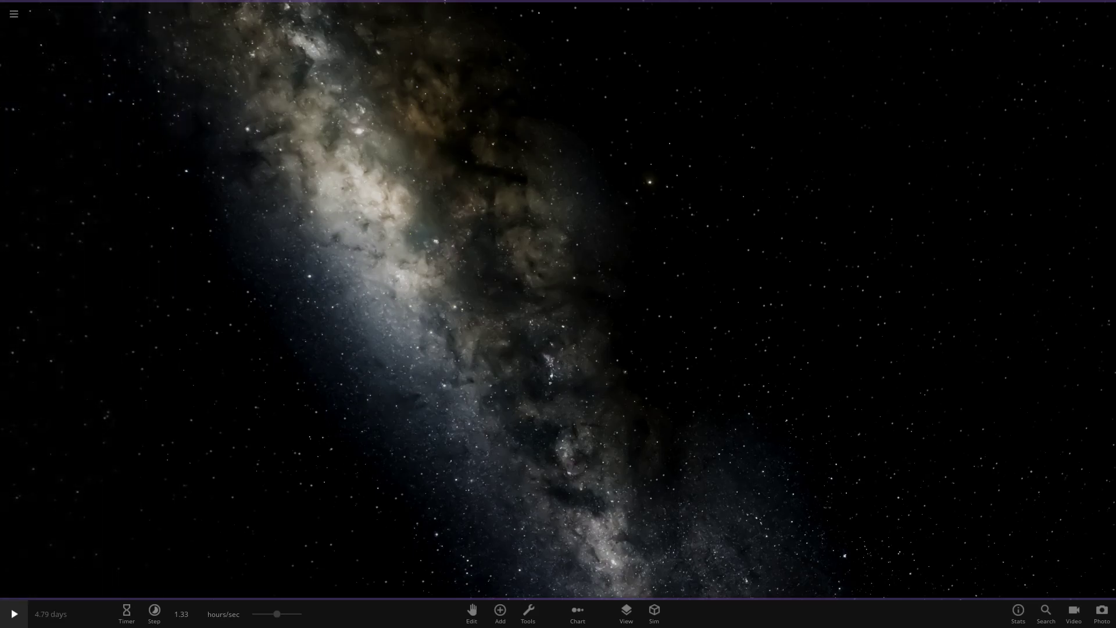
# Step: Add a Longsword from the everyday Objects category of the Add catalogue
pyautogui.click(500, 614)
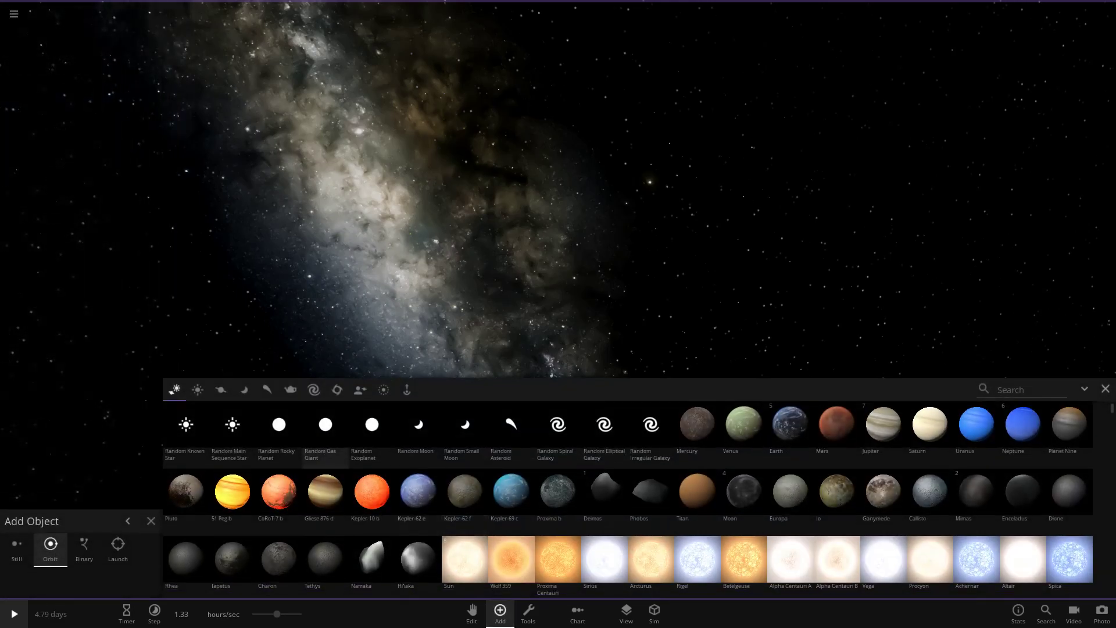
pyautogui.moveTo(289, 389)
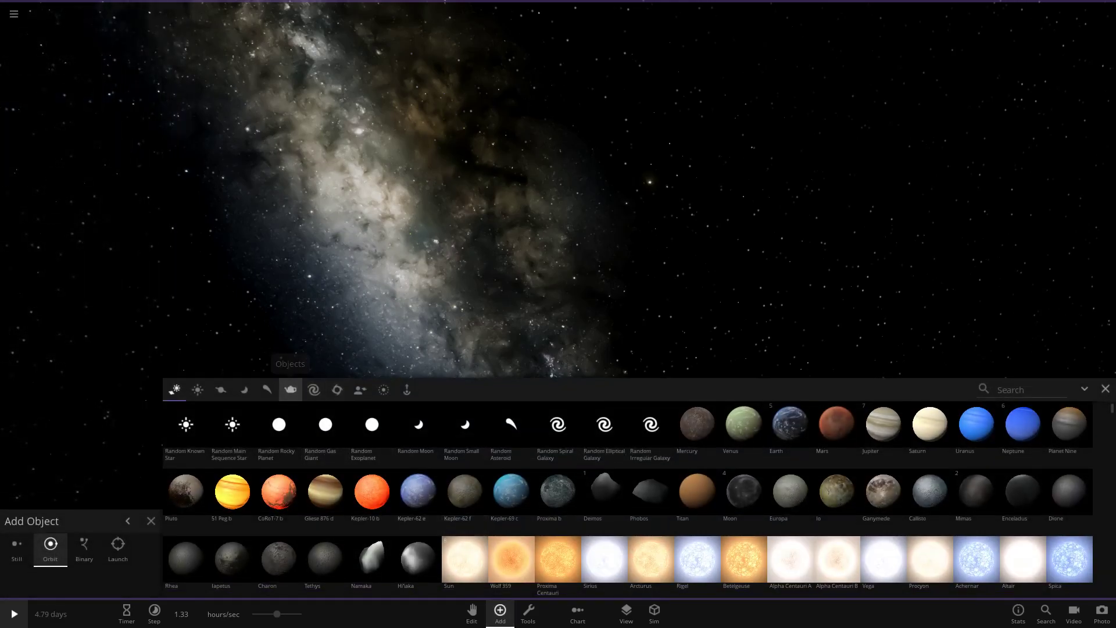
pyautogui.click(289, 389)
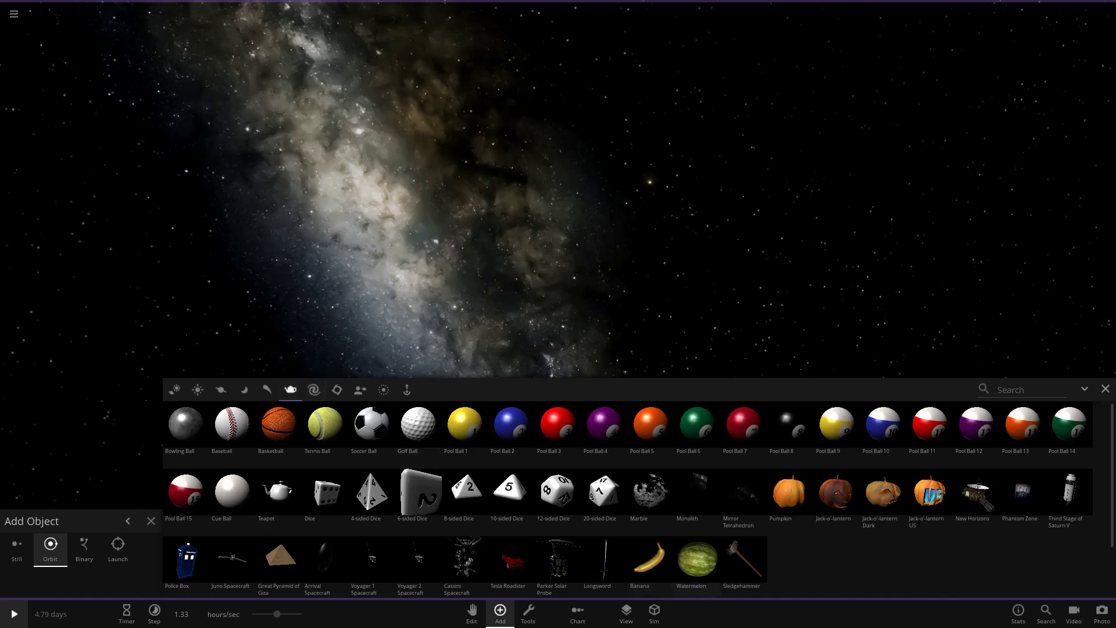
pyautogui.click(596, 562)
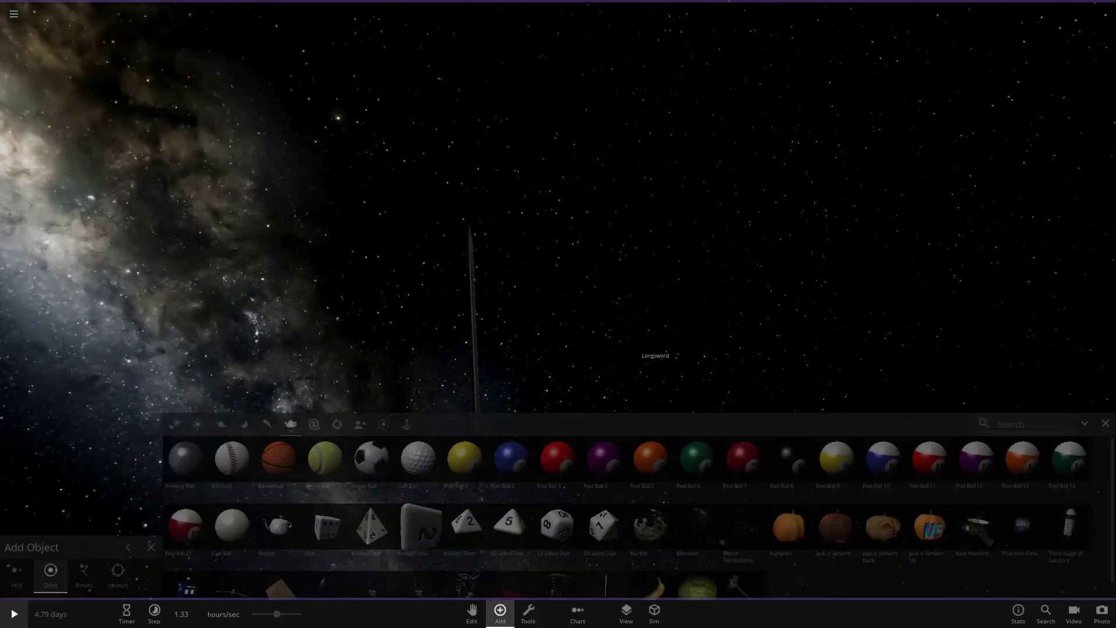
# Step: Place a sledgehammer, watermelon, banana and pumpkin near the longsword
pyautogui.click(741, 557)
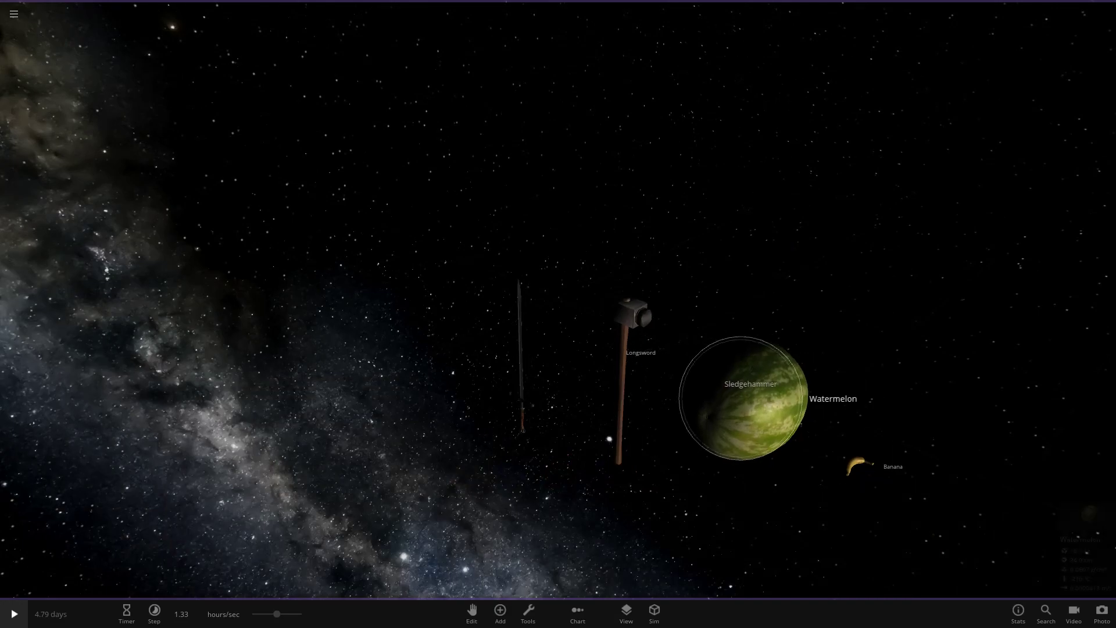
pyautogui.click(743, 397)
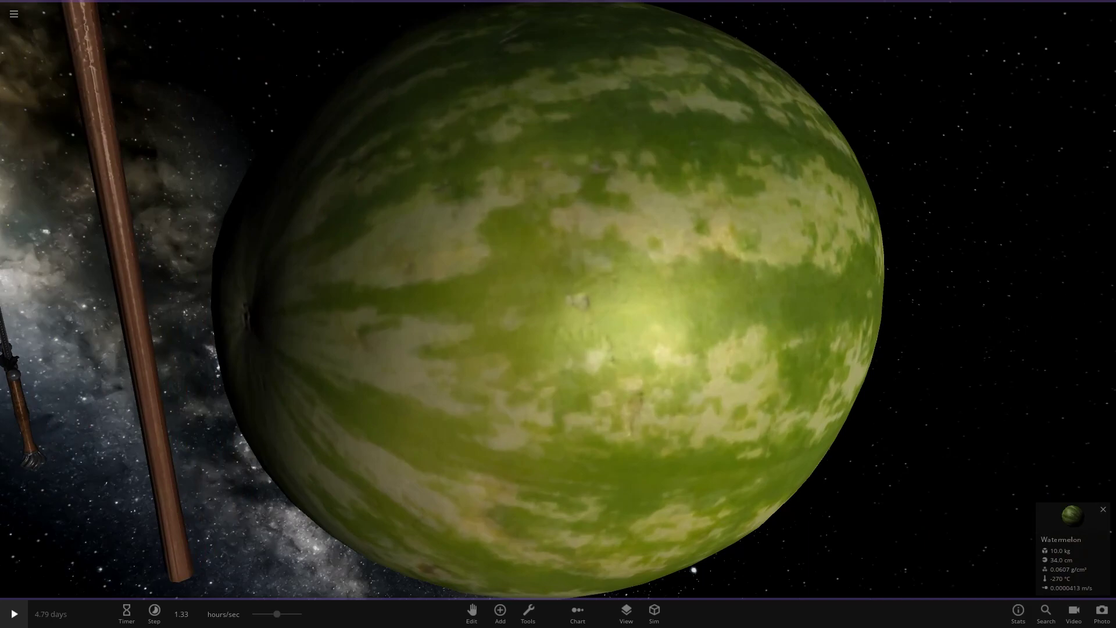
pyautogui.click(499, 613)
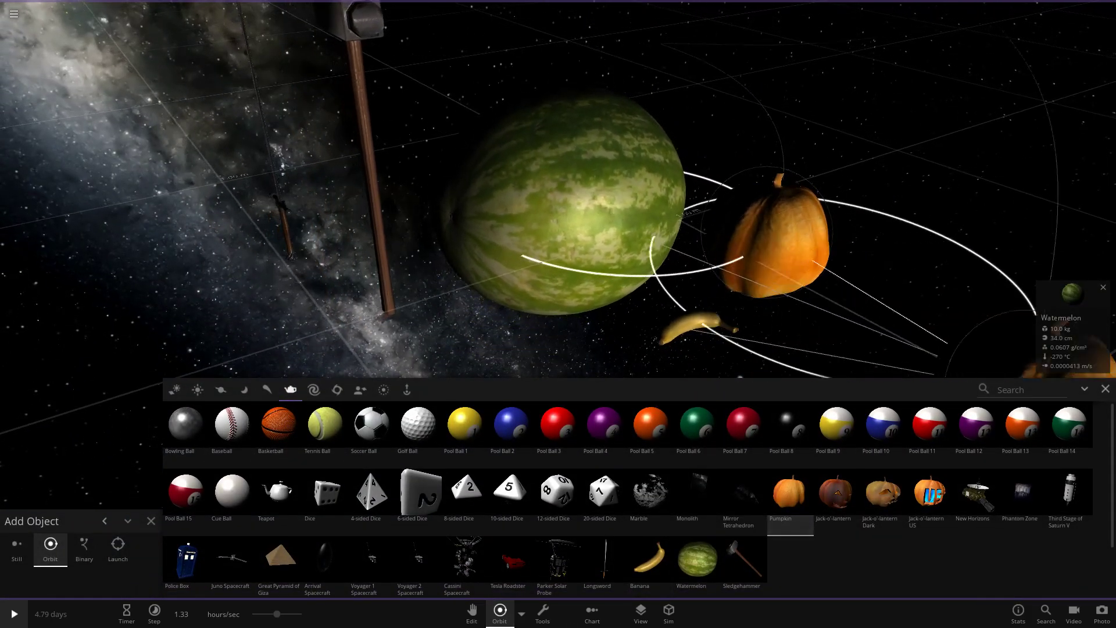
# Step: Put away the Add panel so the five objects show in a row without orbit paths
pyautogui.click(151, 521)
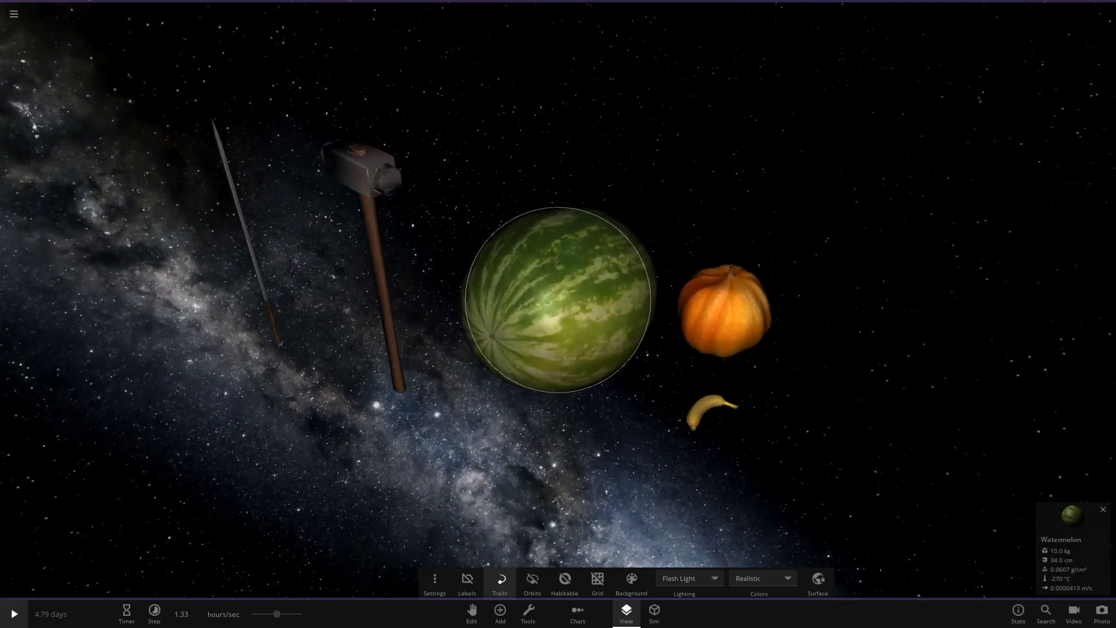
# Step: Zoom in close on the watermelon, pumpkin and banana and focus the banana
pyautogui.click(363, 171)
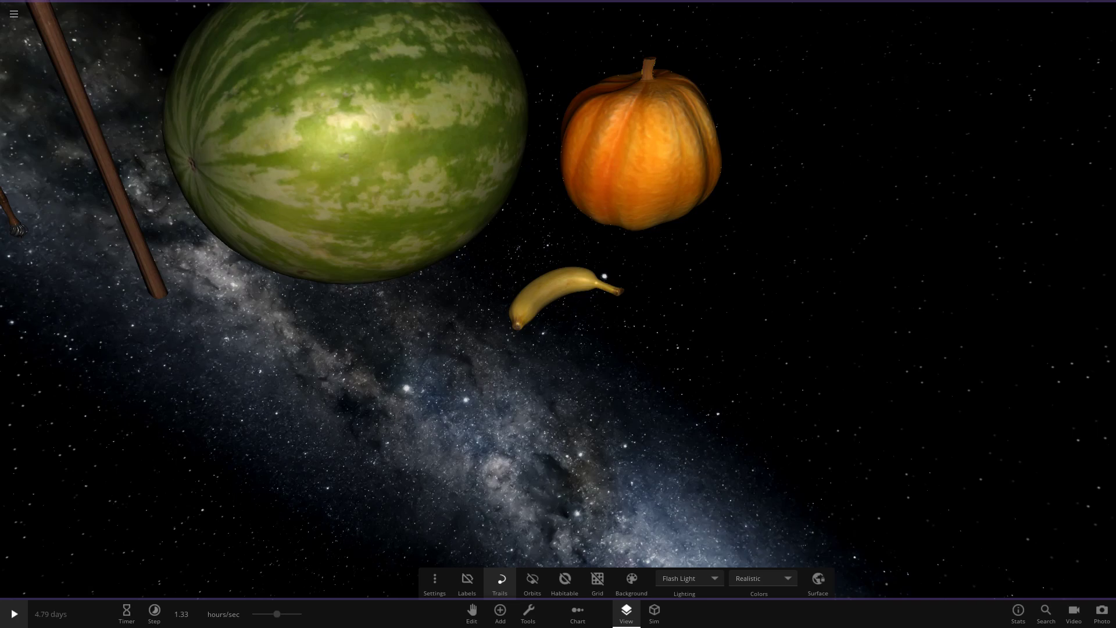
pyautogui.click(564, 295)
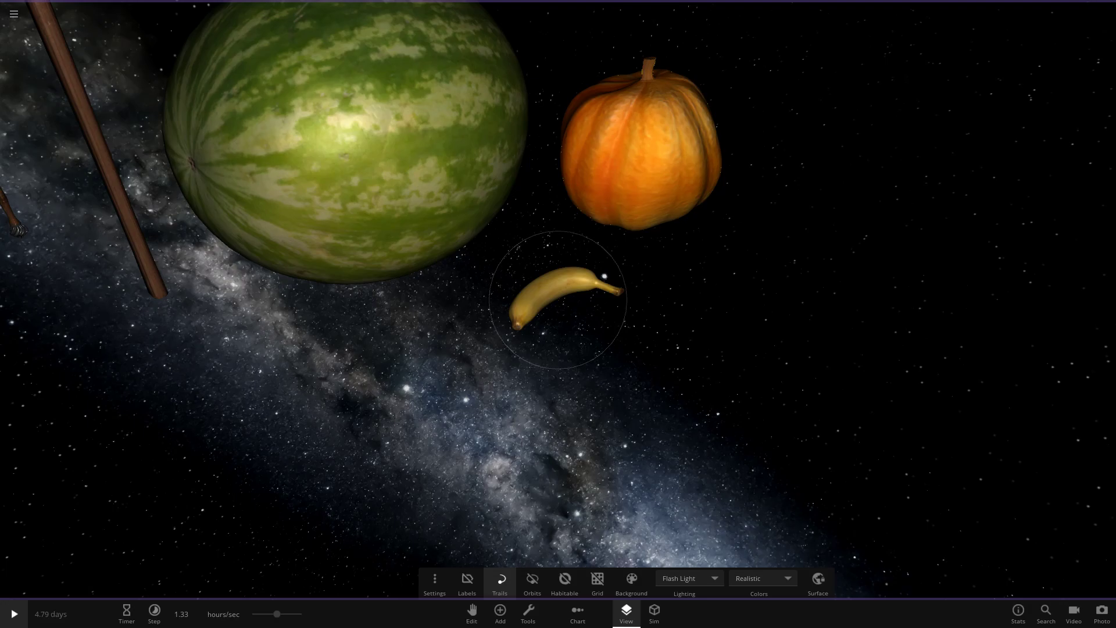